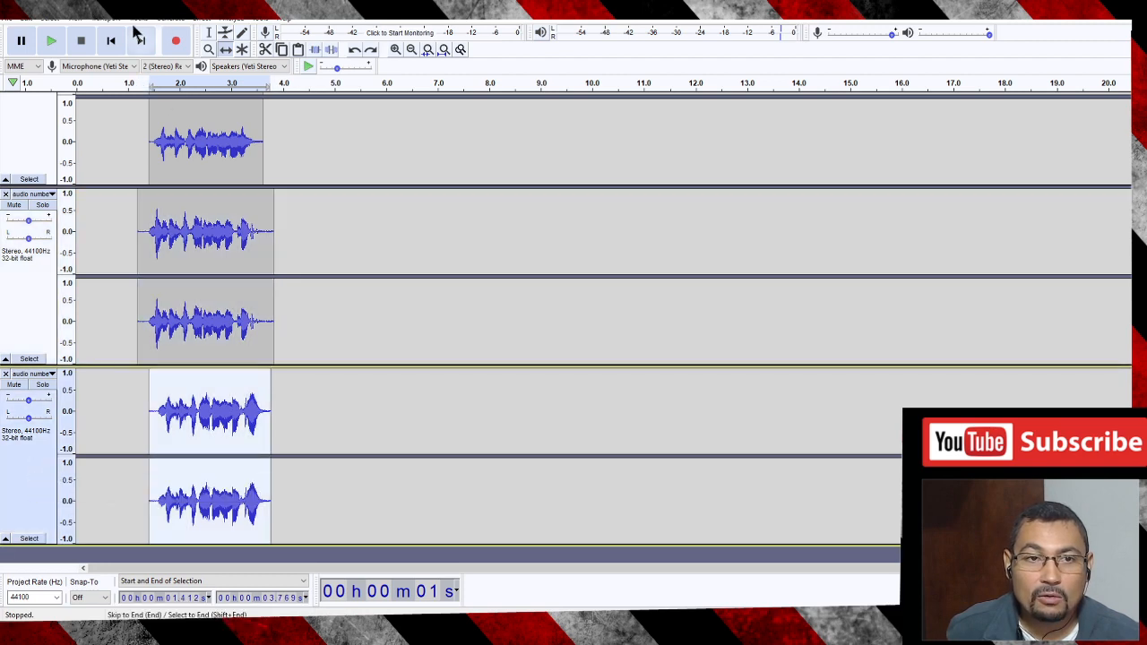
# Delete the selected recorded tracks with Tracks > Remove Tracks
pyautogui.click(139, 18)
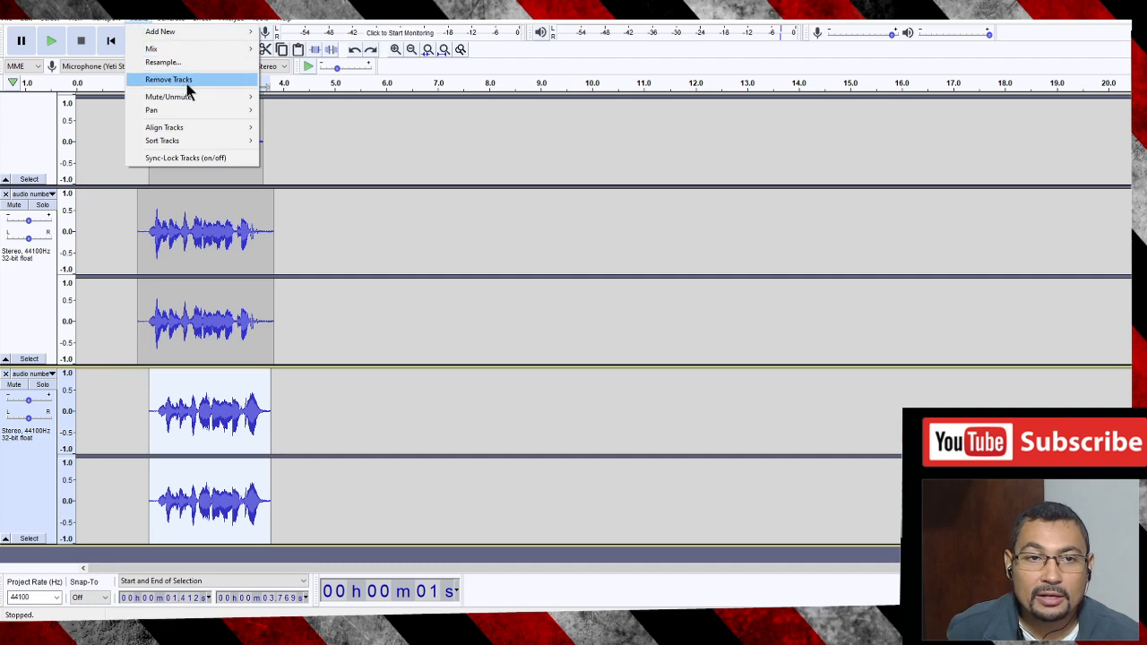
pyautogui.click(168, 79)
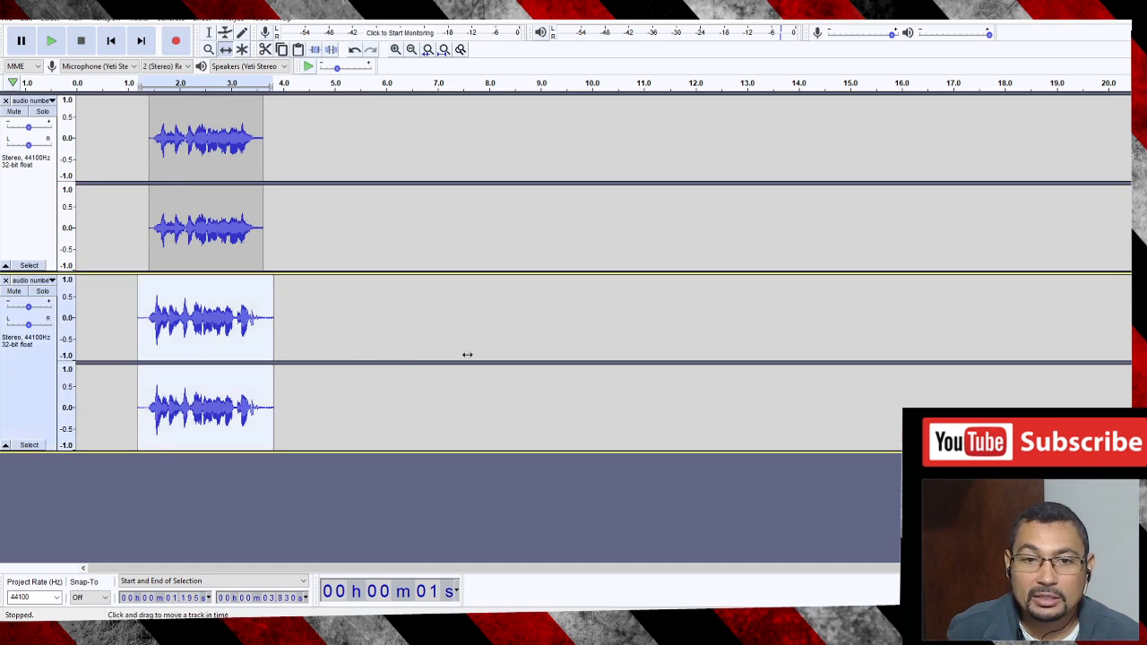
pyautogui.moveTo(176, 121)
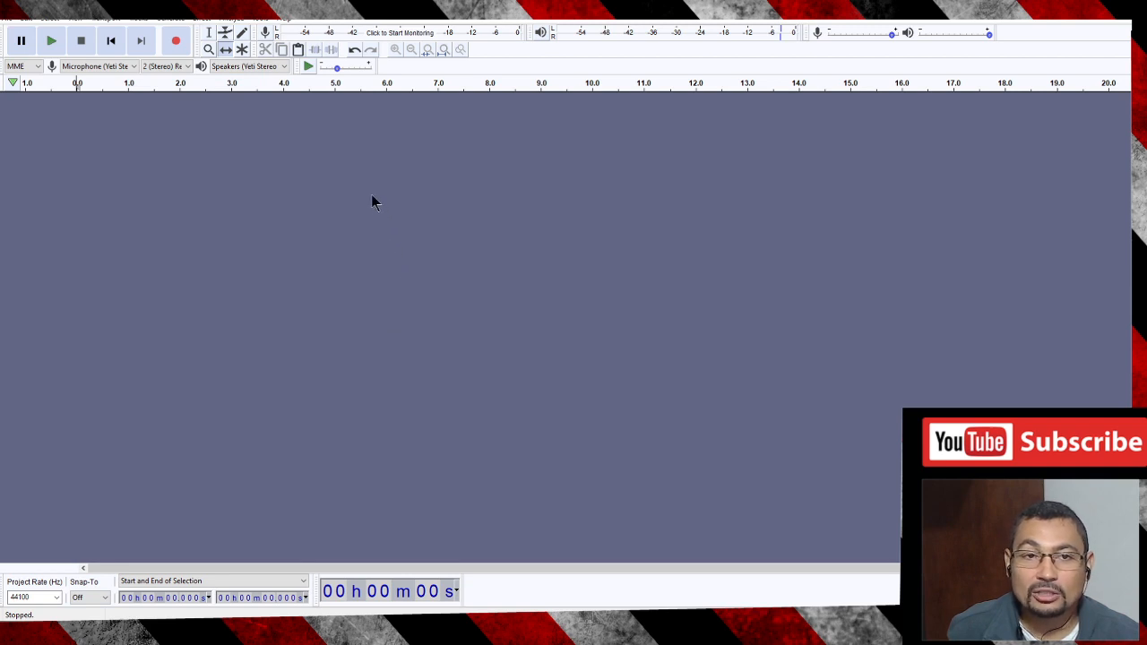
pyautogui.moveTo(191, 186)
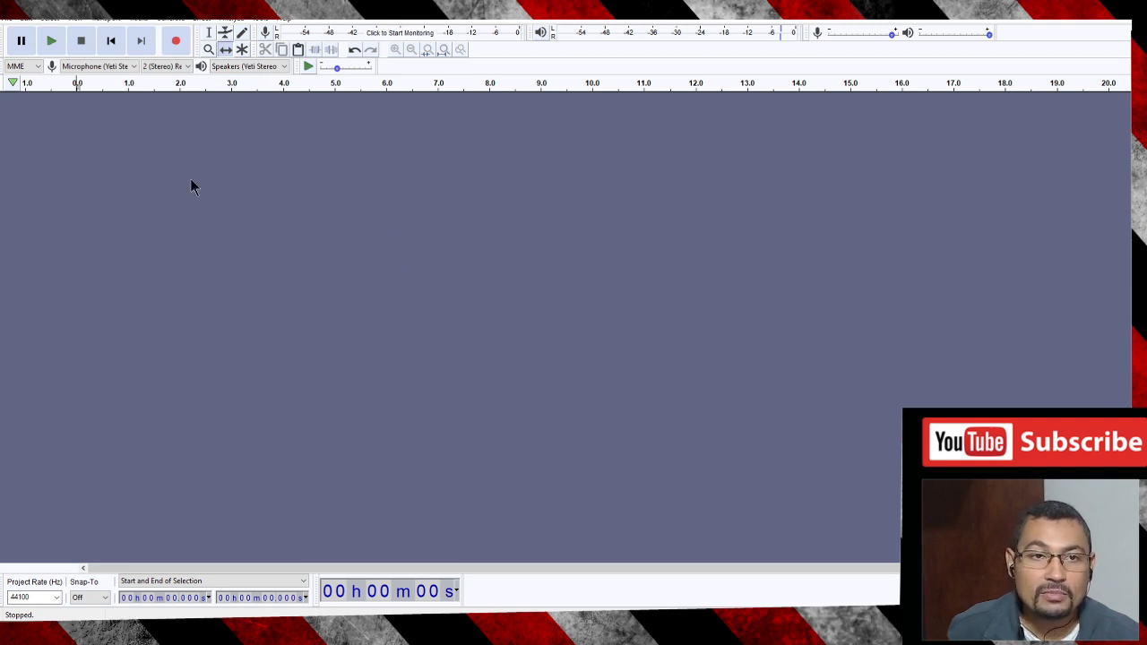
# Add one new empty stereo track from the Tracks menu's Add New submenu
pyautogui.click(157, 16)
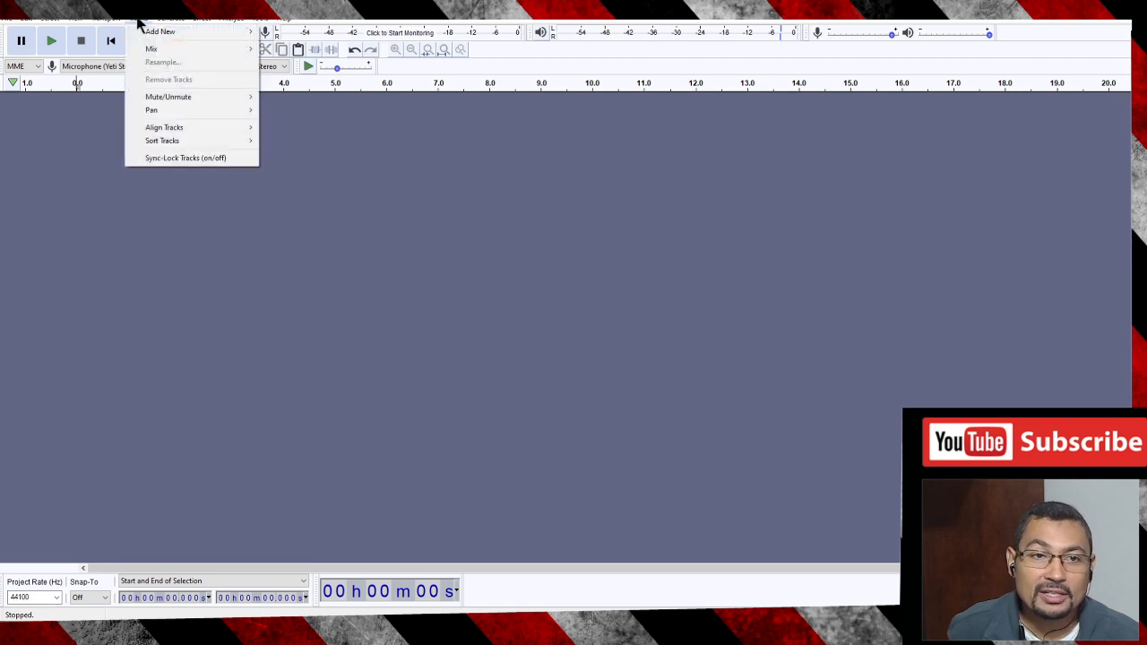
pyautogui.moveTo(160, 32)
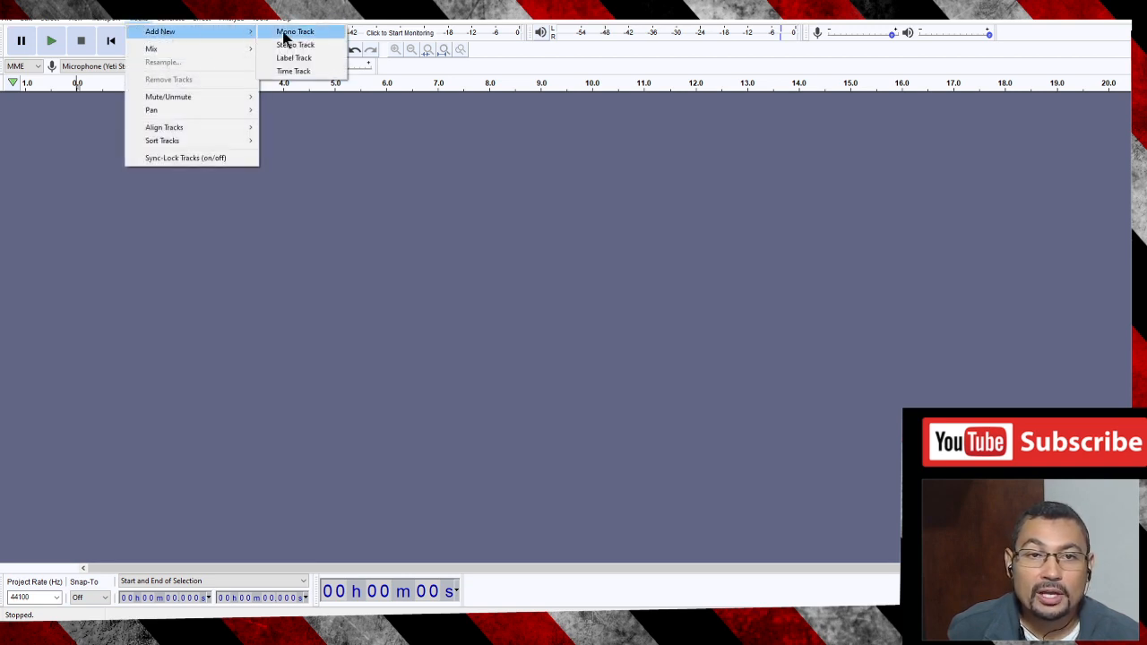
pyautogui.moveTo(295, 44)
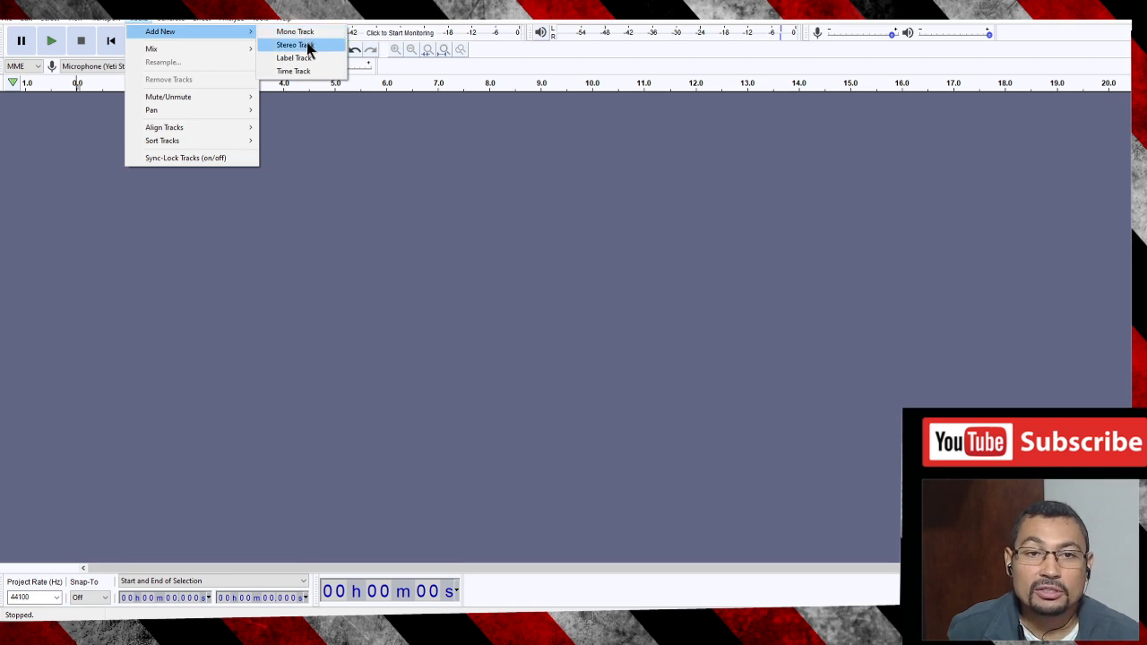
pyautogui.click(290, 44)
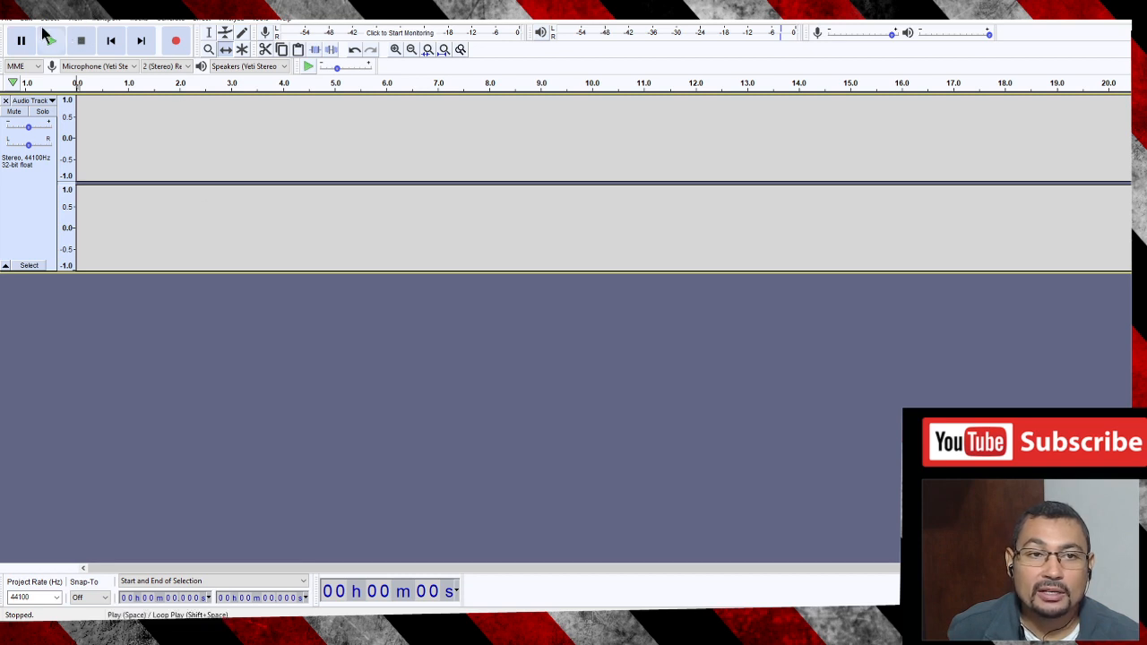
# Close the mistakenly opened Generate menu and open the Tracks menu for a second stereo track
pyautogui.click(188, 17)
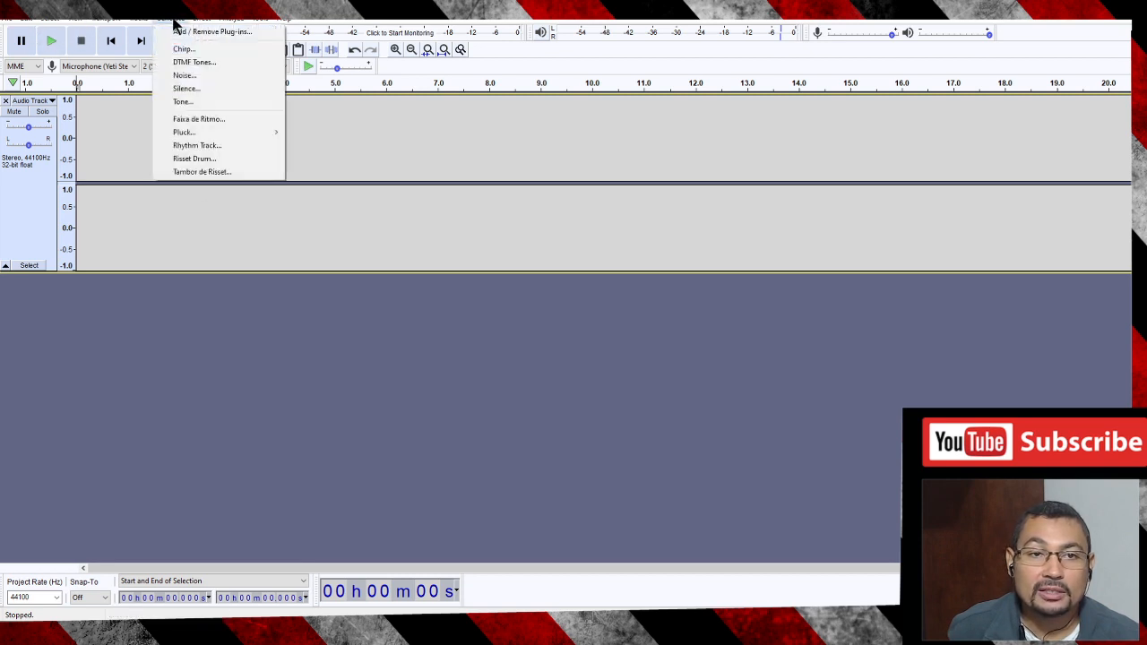
pyautogui.click(171, 18)
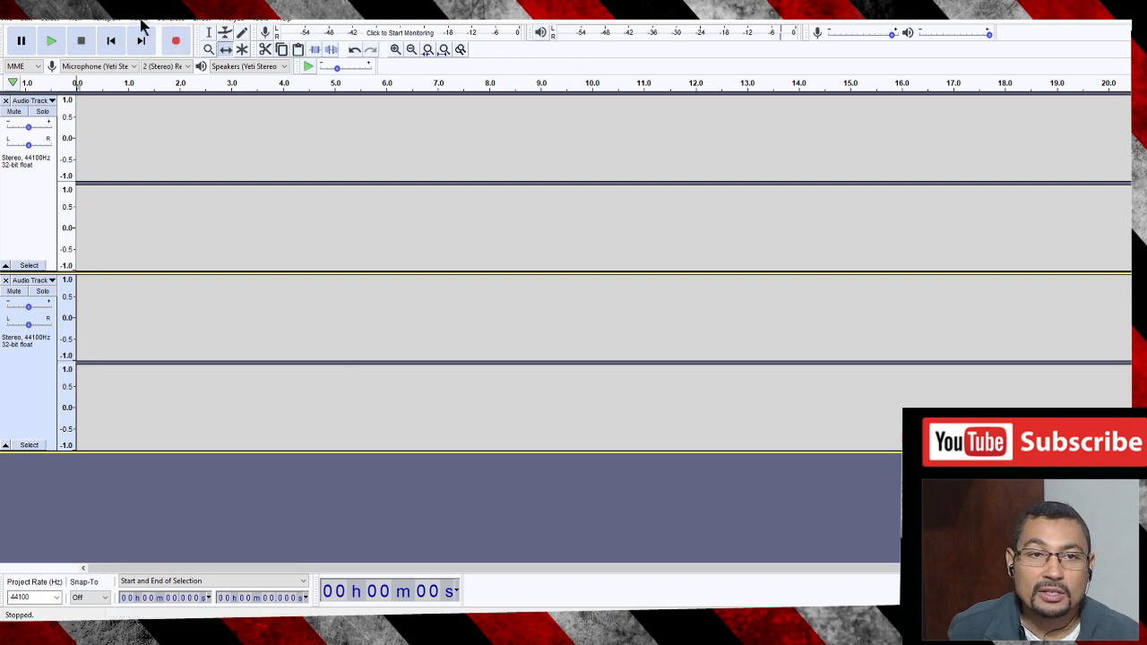
pyautogui.click(139, 18)
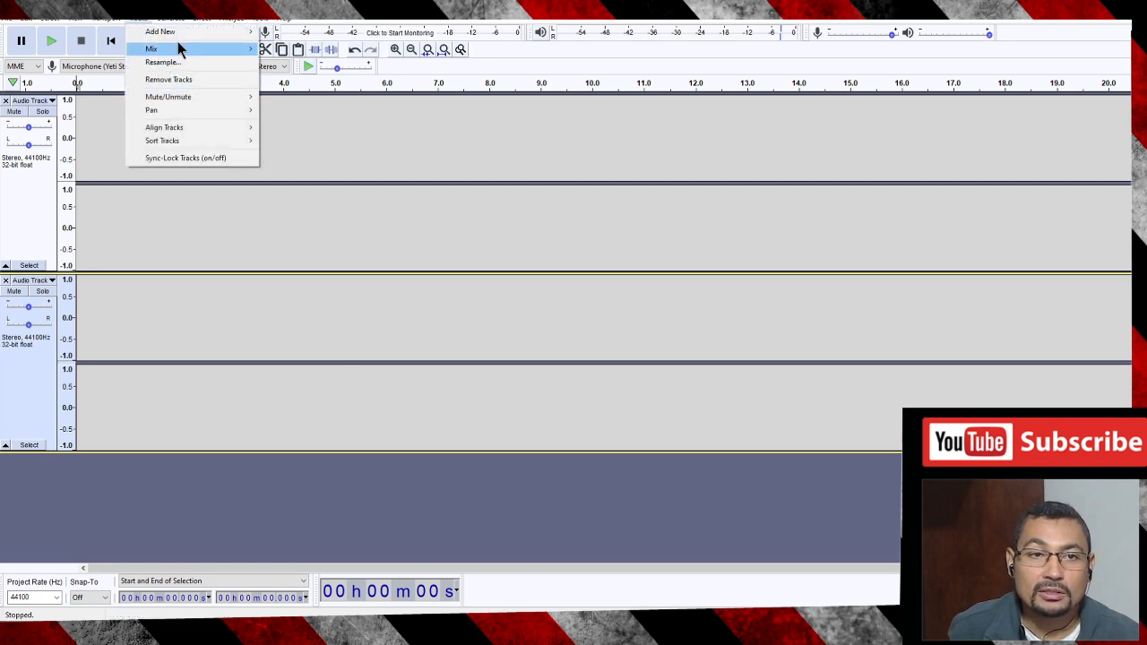